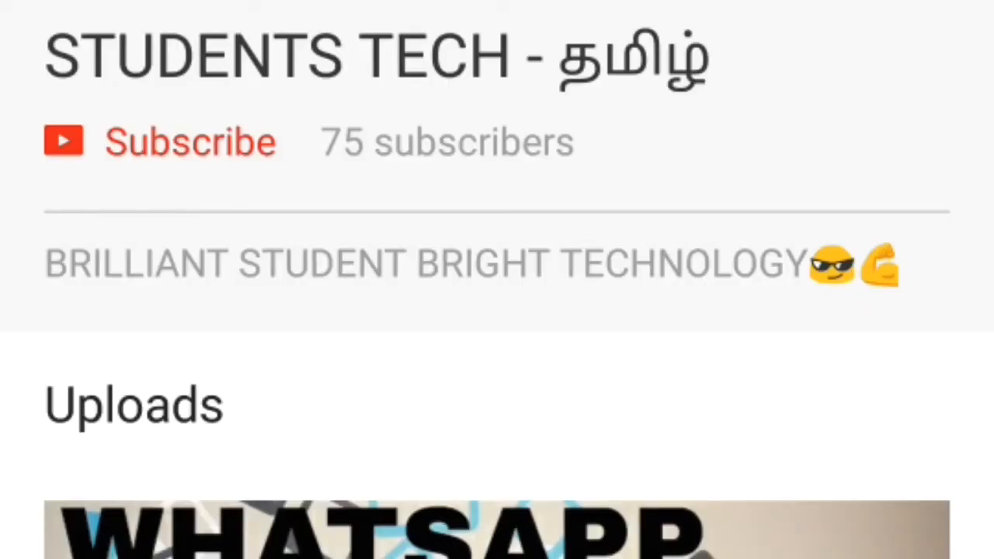
# Subscribe to the STUDENTS TECH YouTube channel and go to the home screen.
pyautogui.click(189, 141)
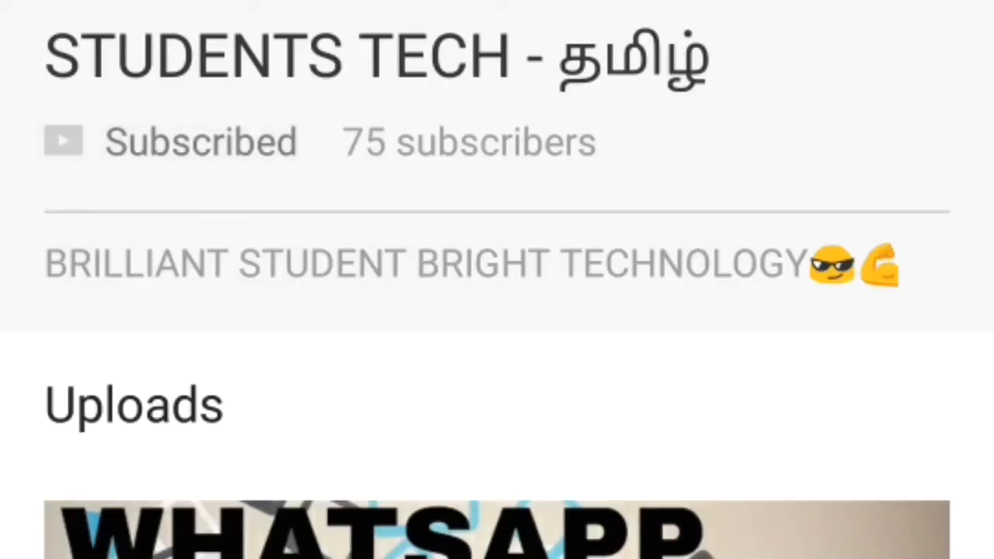
pyautogui.click(200, 141)
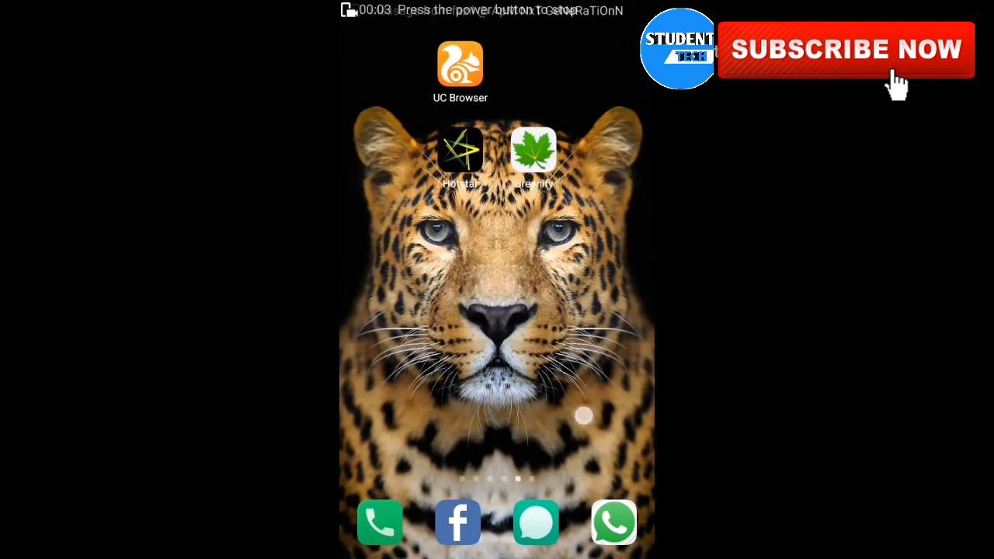
# Launch UC Browser on jio.com and scroll the JioPhone page to its registration form.
pyautogui.click(459, 63)
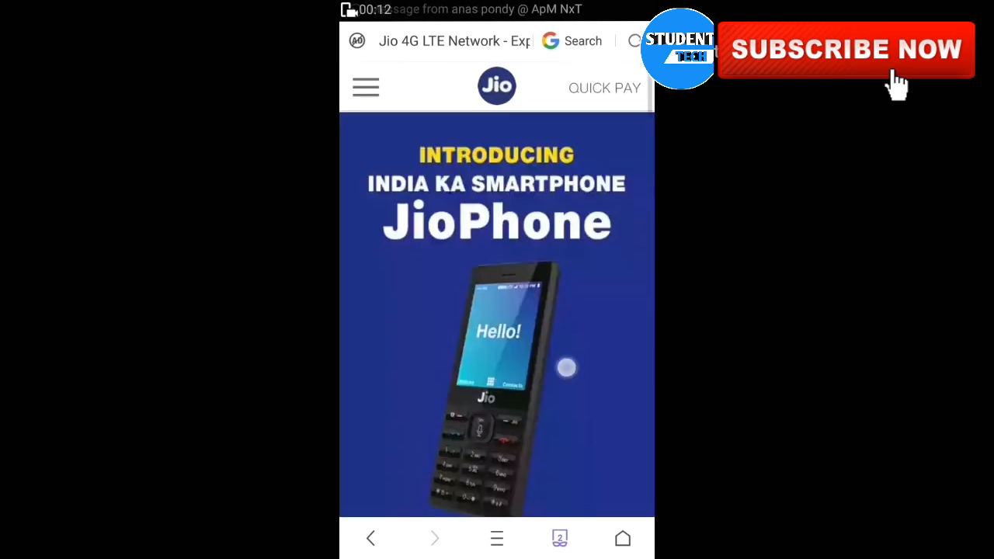
pyautogui.scroll(-3)
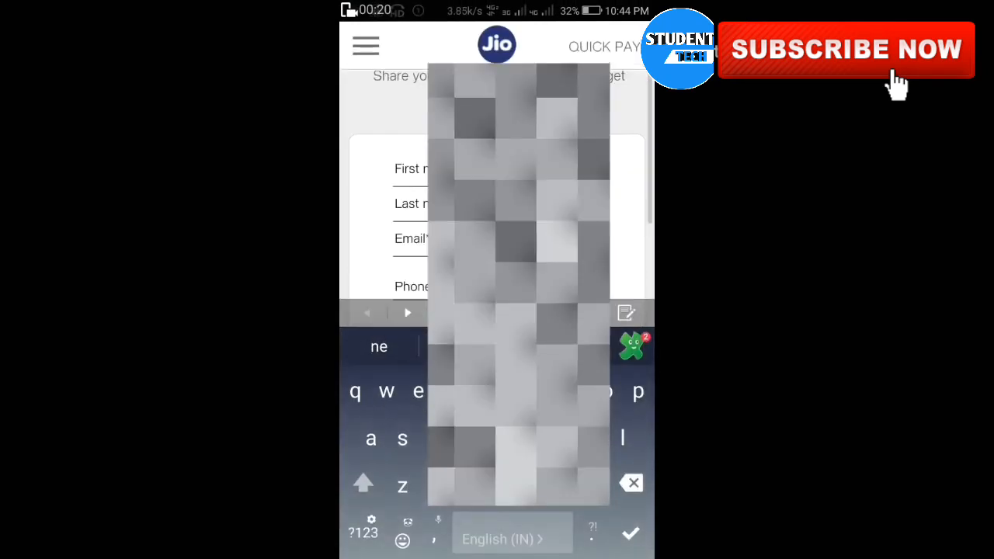
pyautogui.write('mohammed')
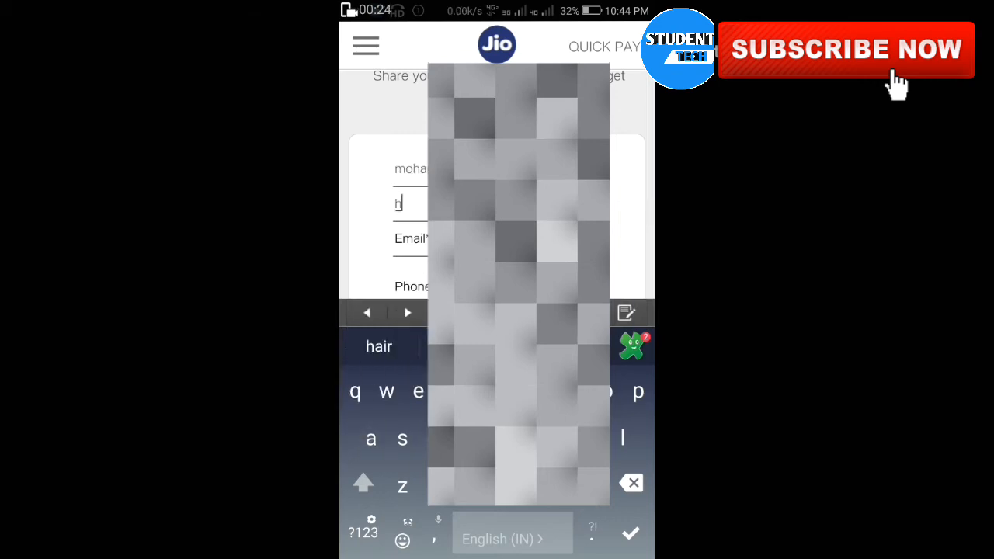
pyautogui.write('hiyavu')
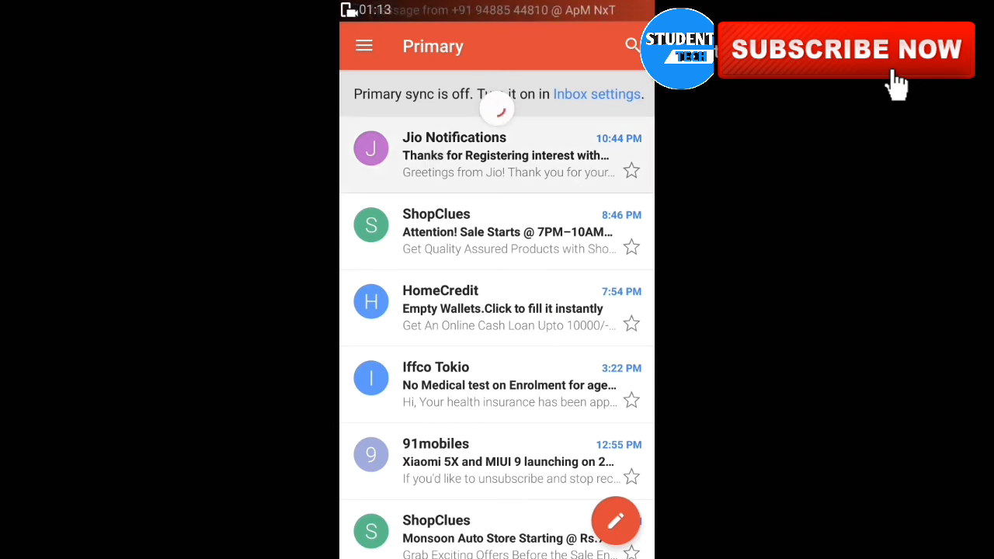
# Open the Jio Notifications thank-you email, then go back to the Primary inbox.
pyautogui.click(497, 155)
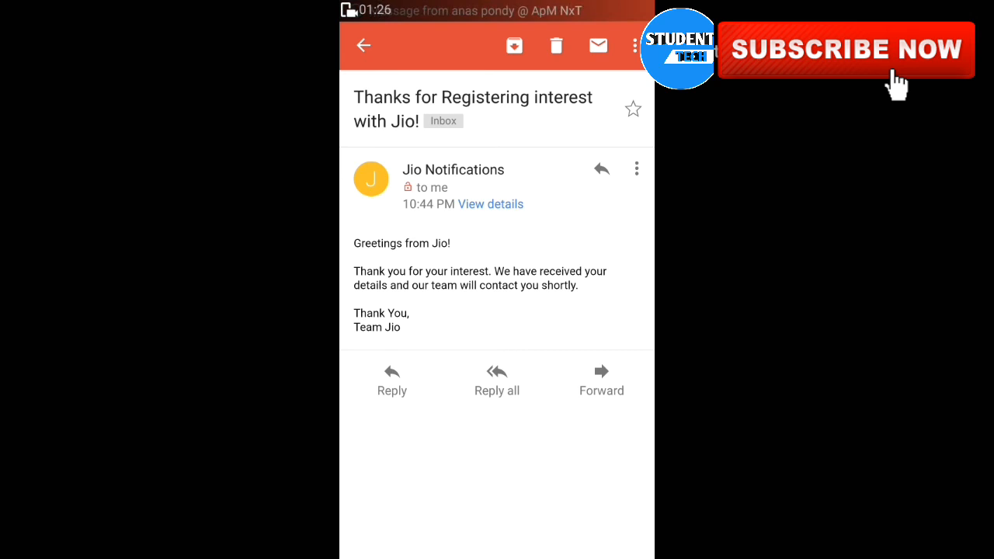
pyautogui.click(363, 45)
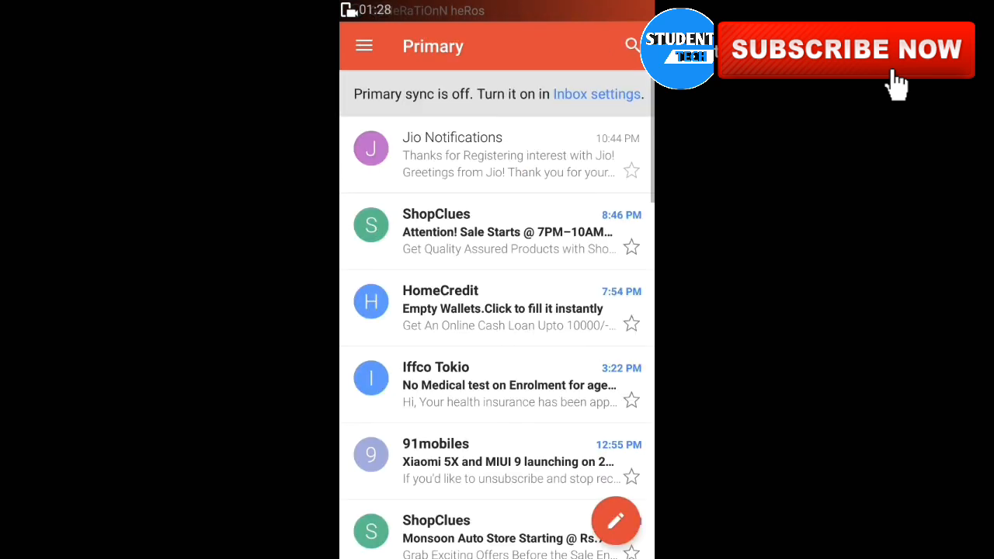